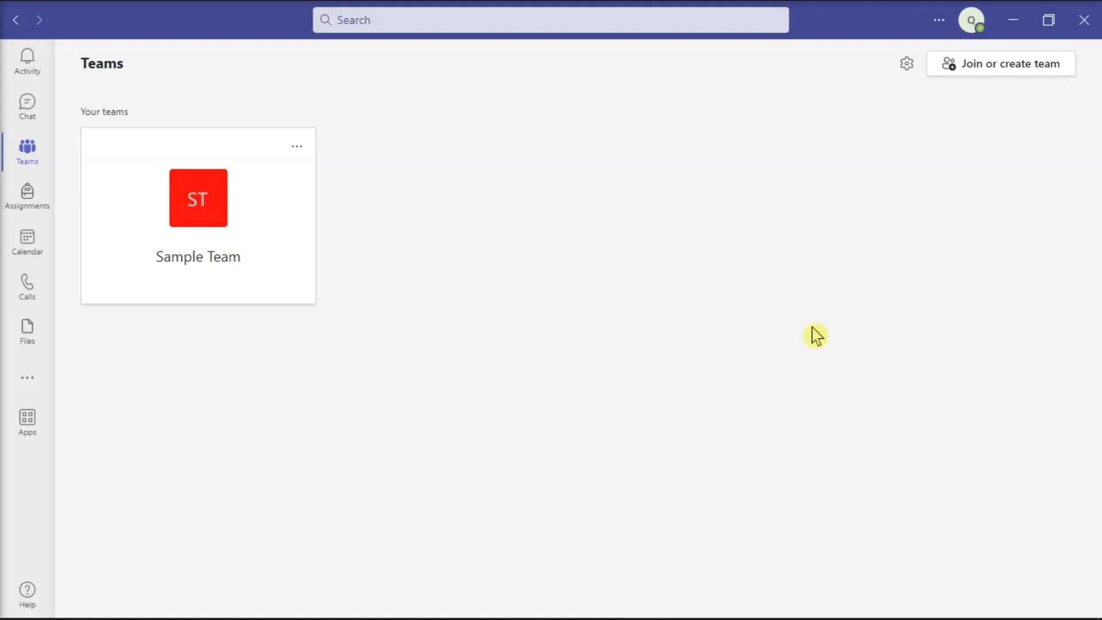
mouse_move(779, 392)
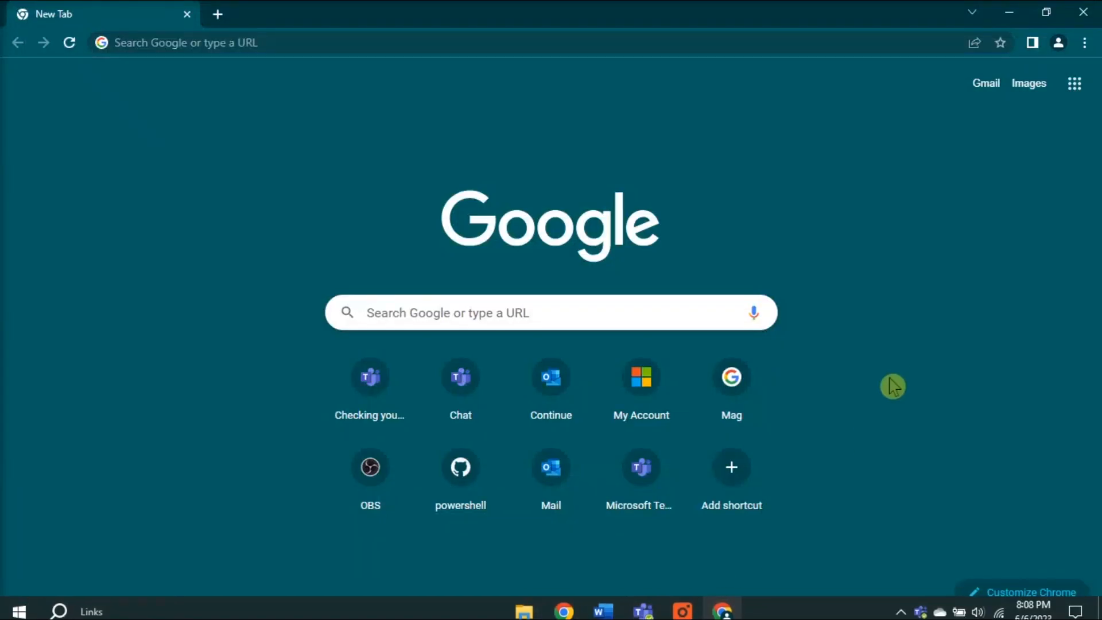
mouse_move(903, 358)
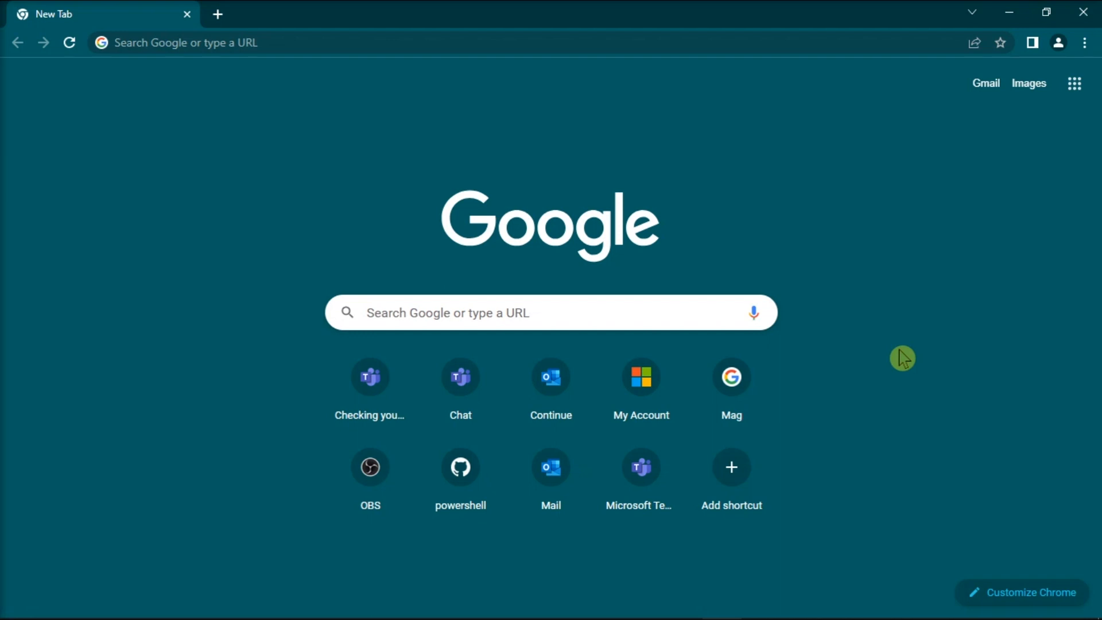
- Check Chrome's version under About Google Chrome, then open the empty History page
left_click(1084, 44)
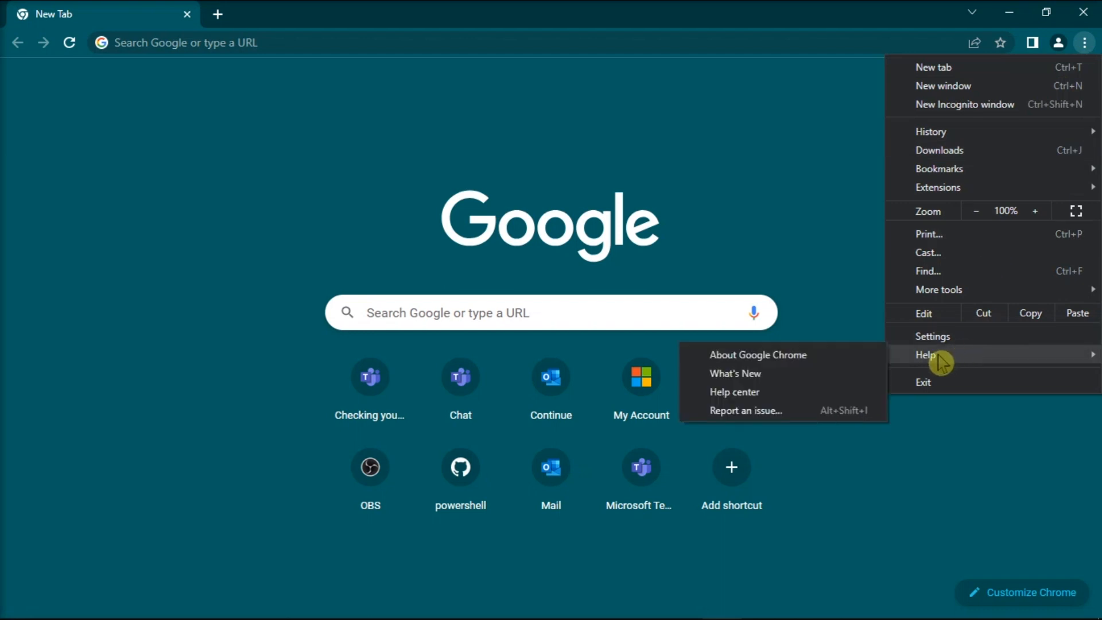
left_click(757, 355)
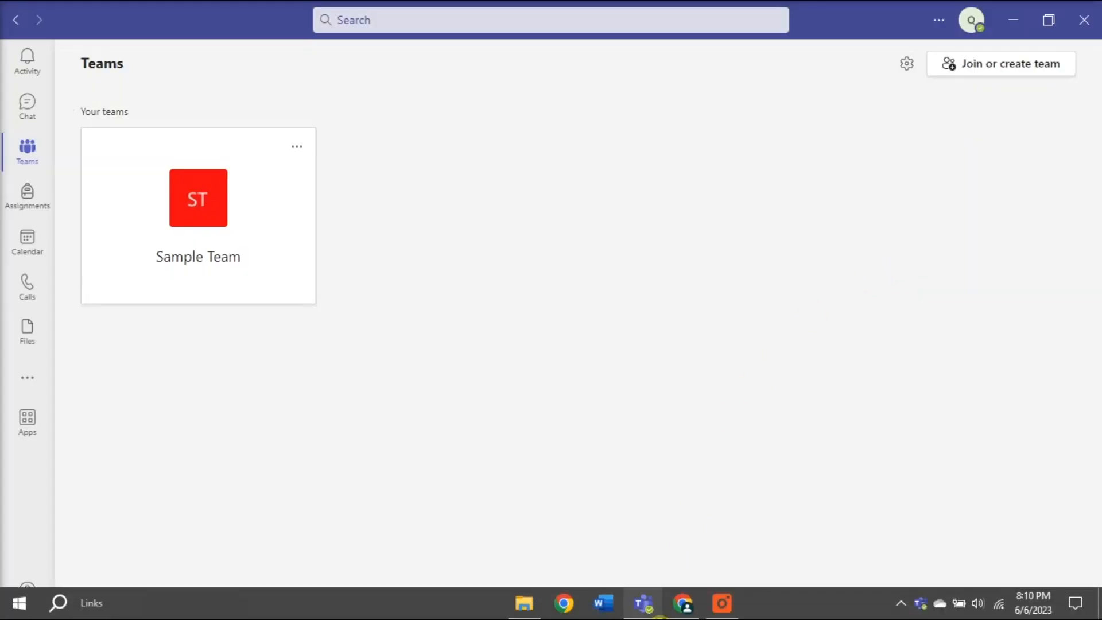
left_click(564, 603)
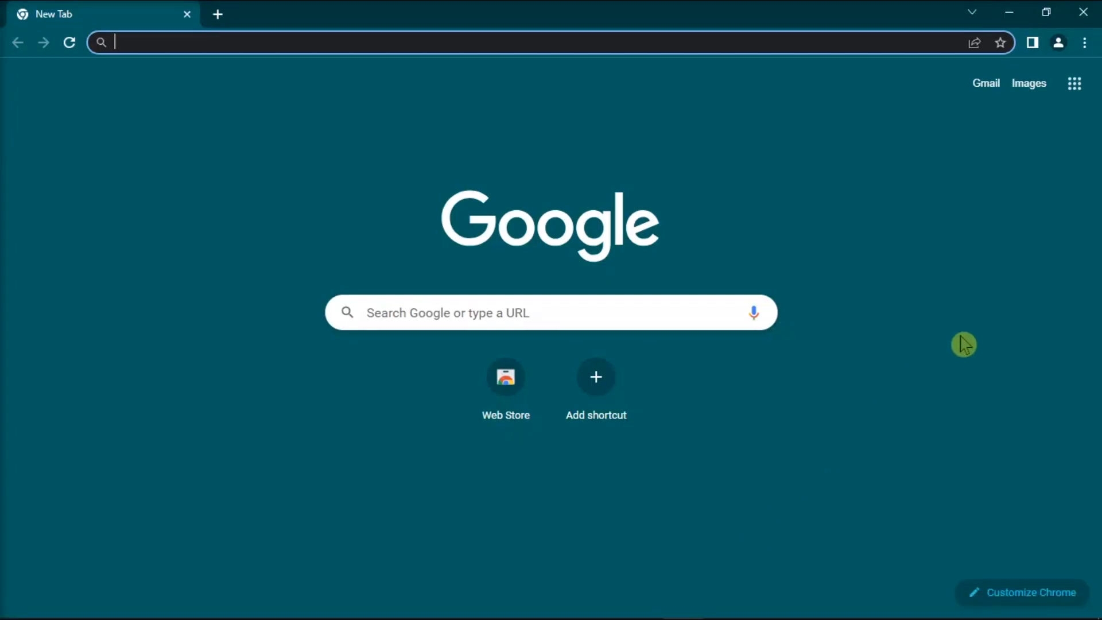
left_click(1084, 42)
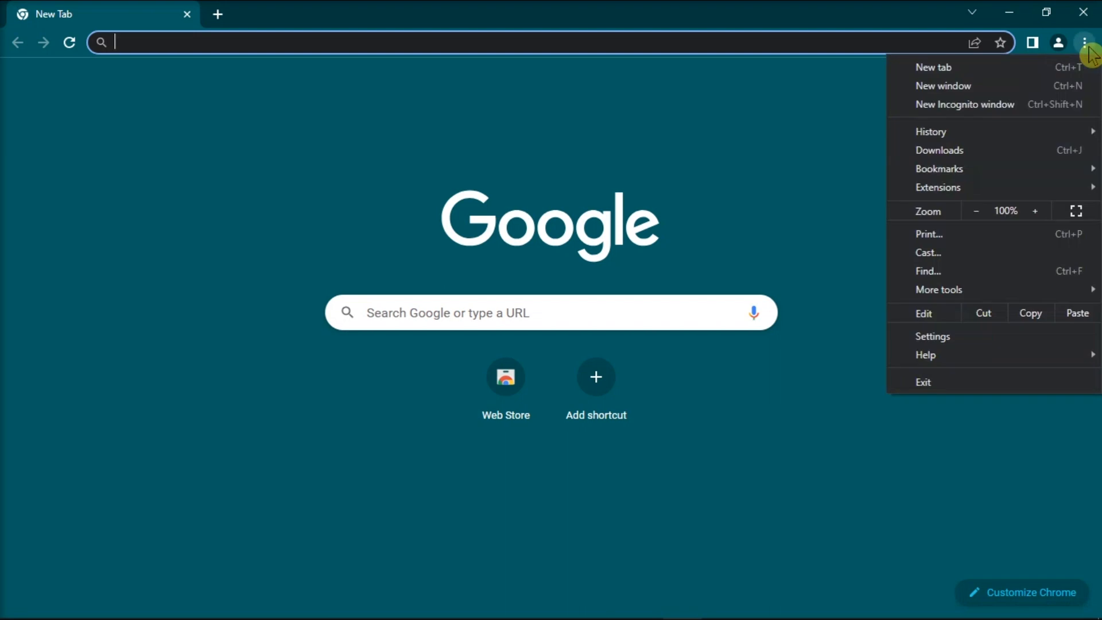
mouse_move(930, 132)
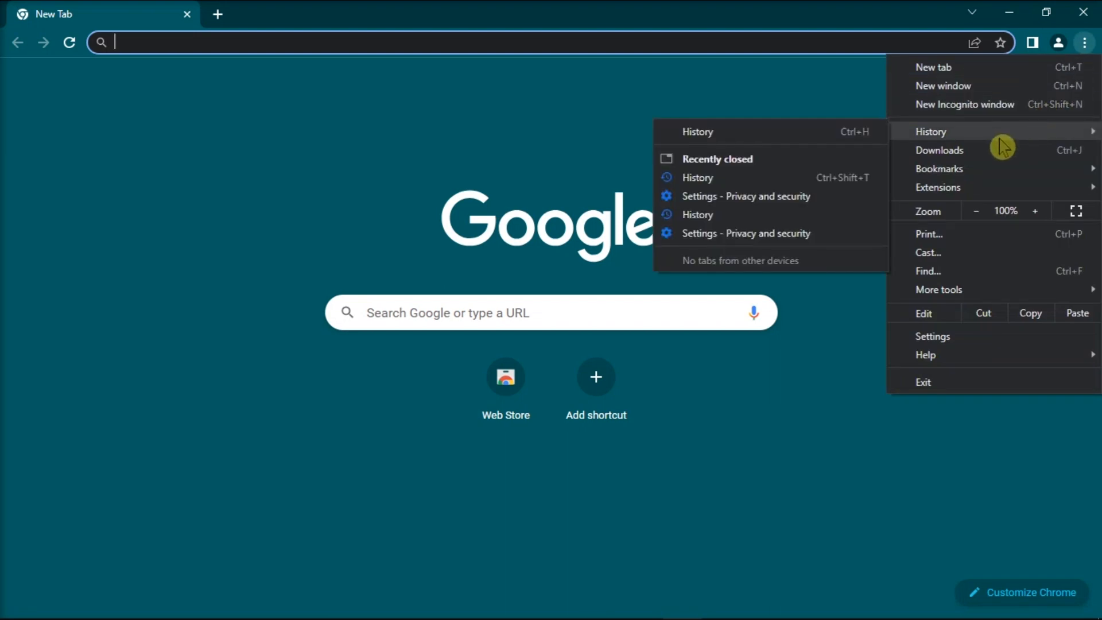
left_click(697, 177)
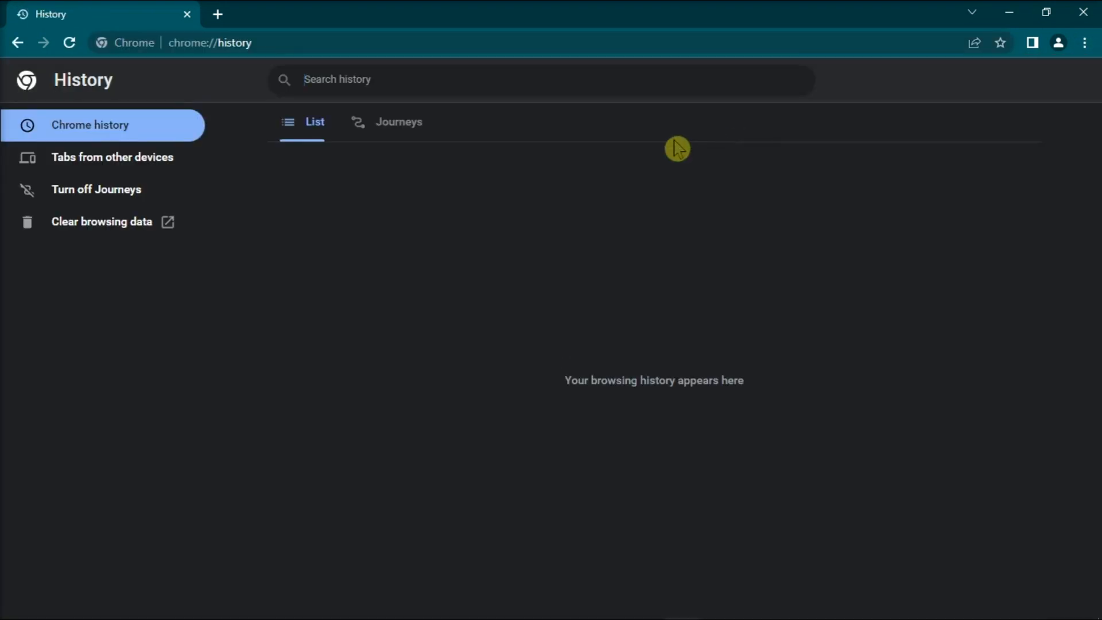
- Clear browsing history, cookies and cached files from the last 4 weeks
left_click(101, 221)
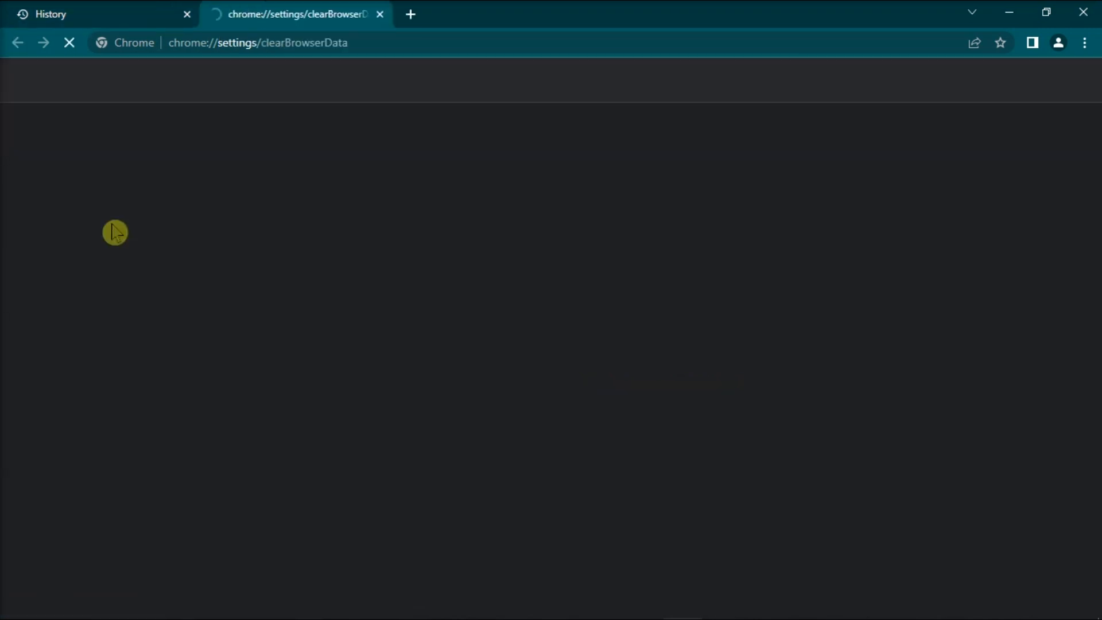
left_click(501, 234)
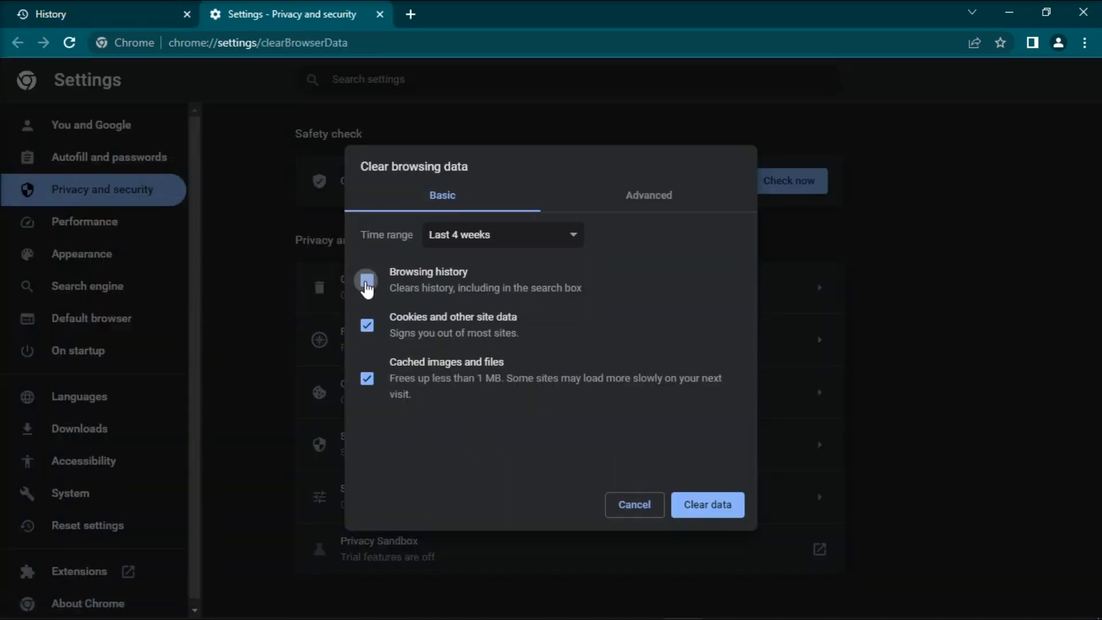
left_click(367, 280)
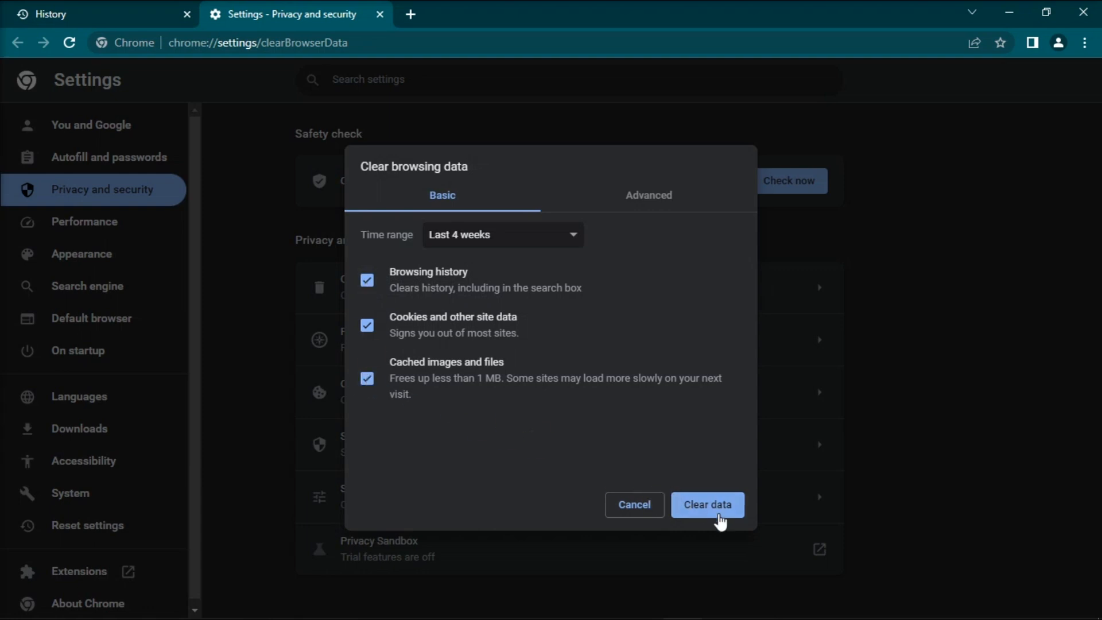
left_click(707, 504)
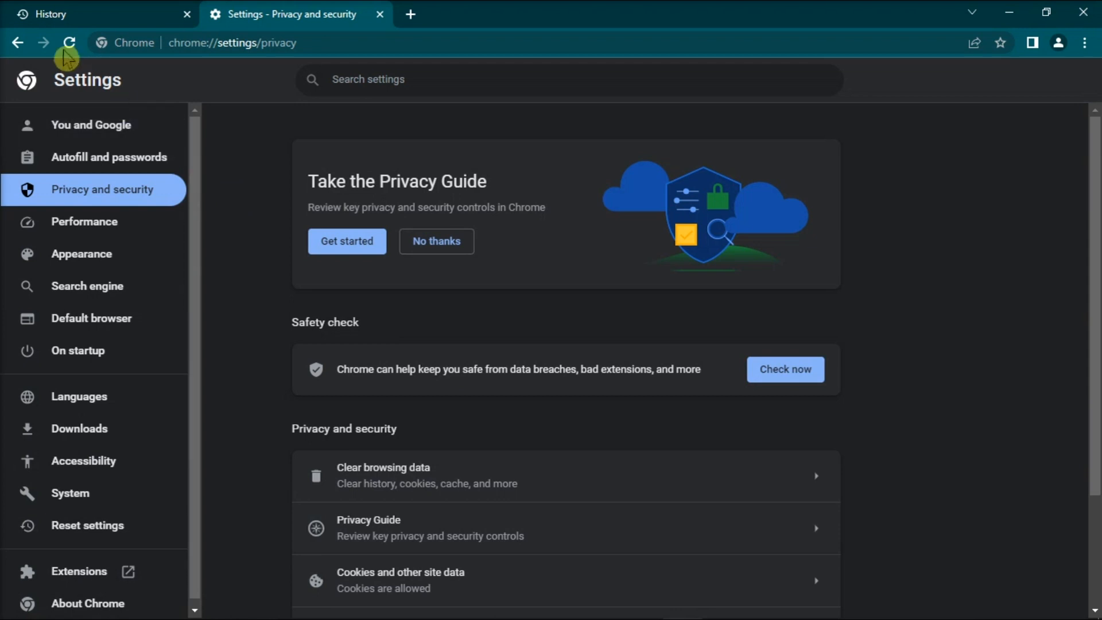
- Reload the privacy settings page, glance at Microsoft Teams, and return to Chrome
left_click(69, 43)
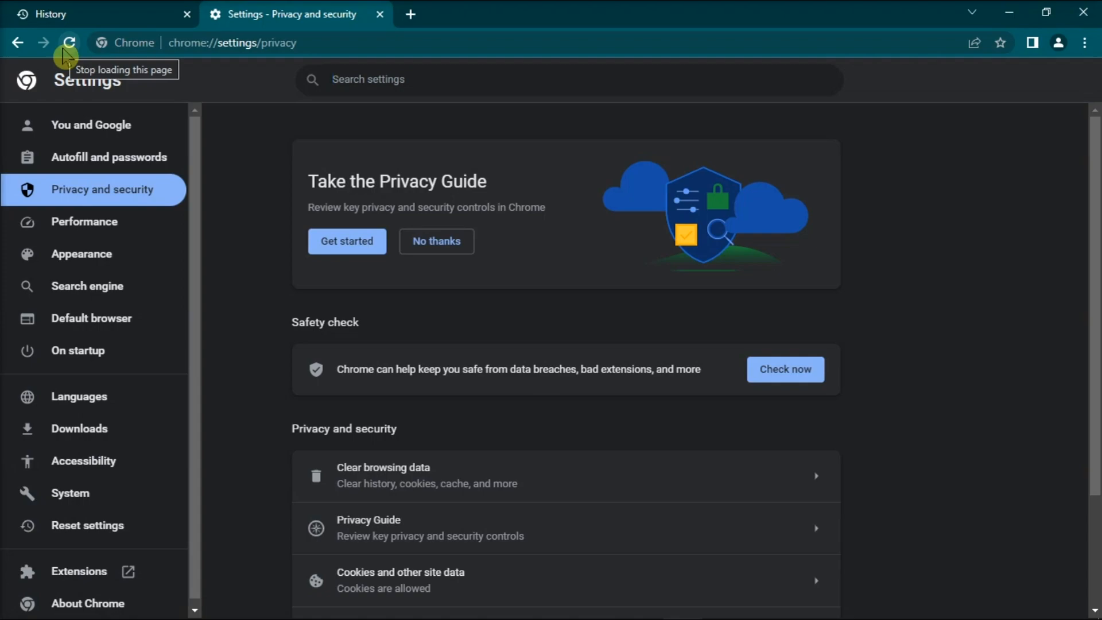
left_click(641, 603)
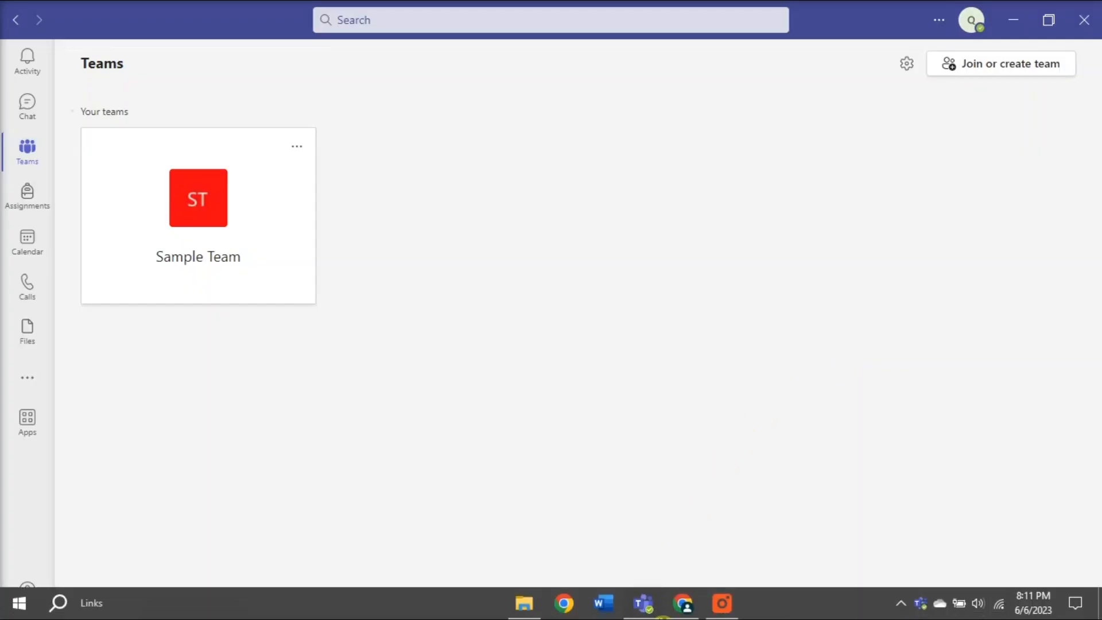
left_click(563, 603)
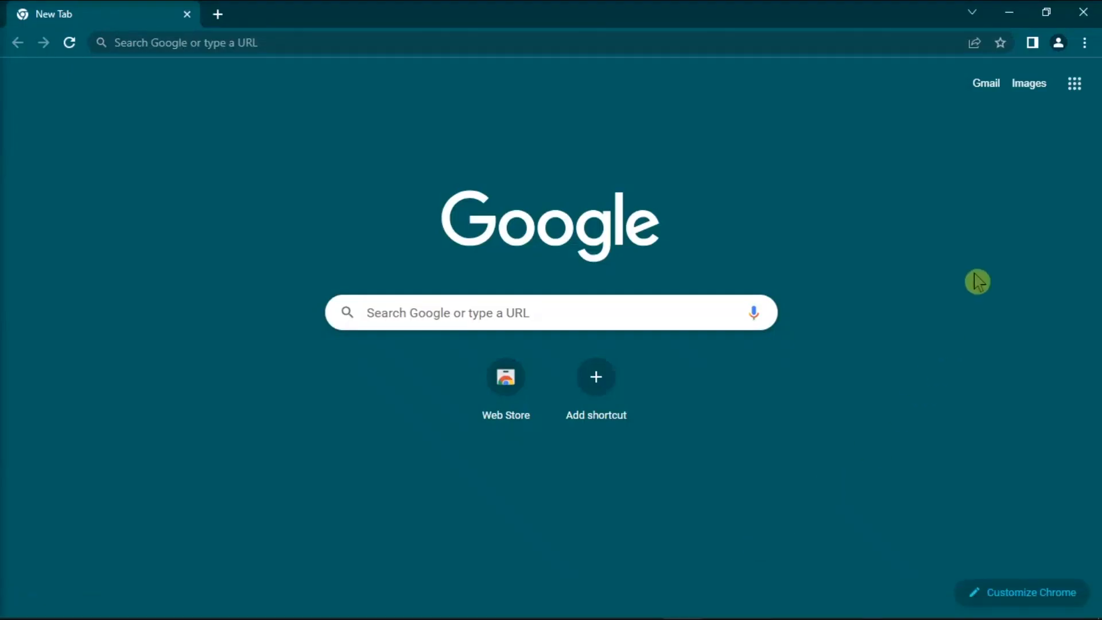
- Choose Extensions > Manage Extensions from Chrome's main menu
left_click(1083, 42)
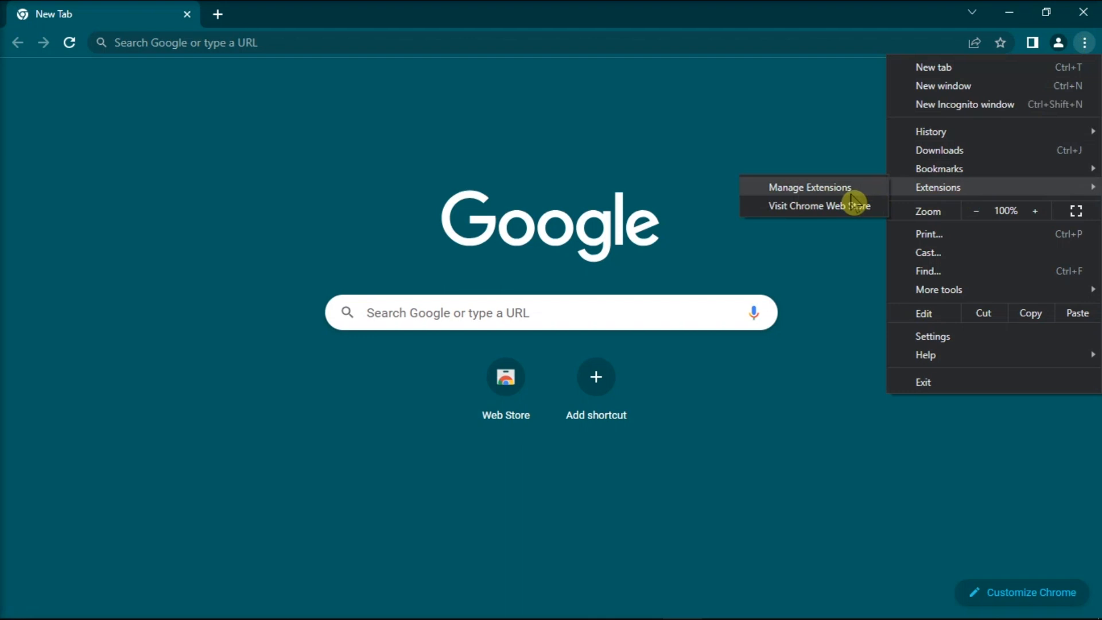
left_click(811, 187)
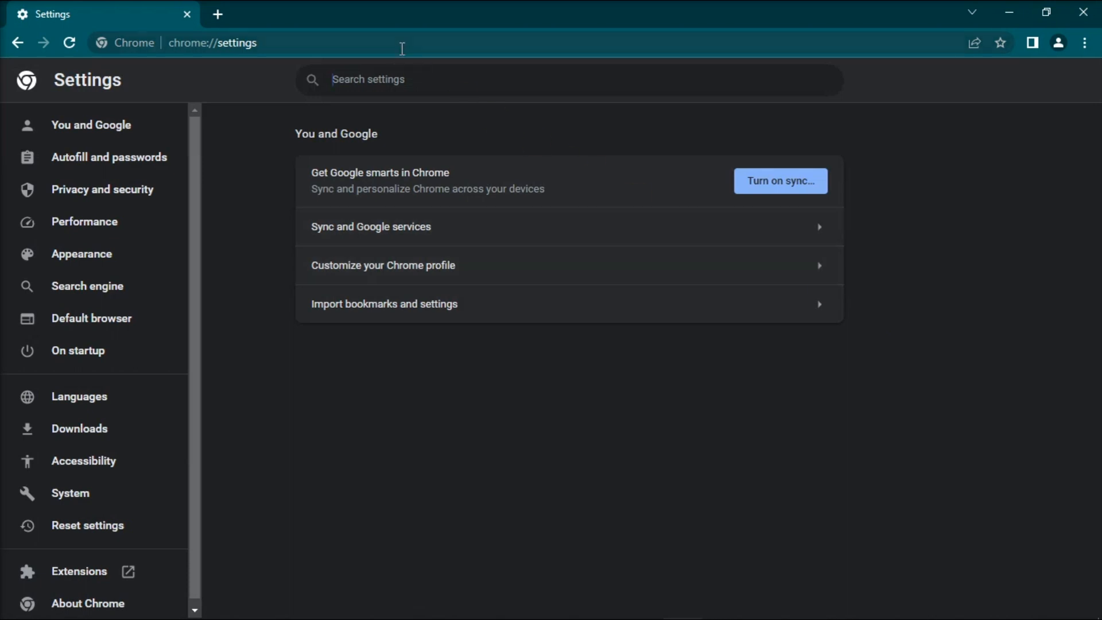
- Search settings for RESET, bring up Restore settings to original defaults, then switch to Teams
type("RESET")
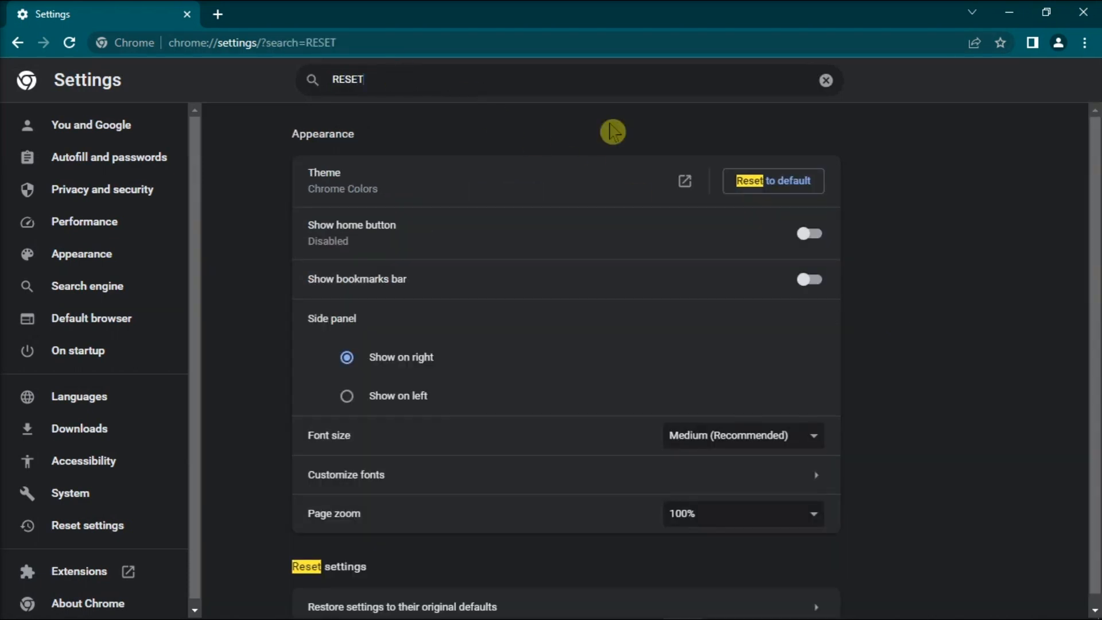
scroll("down", 3)
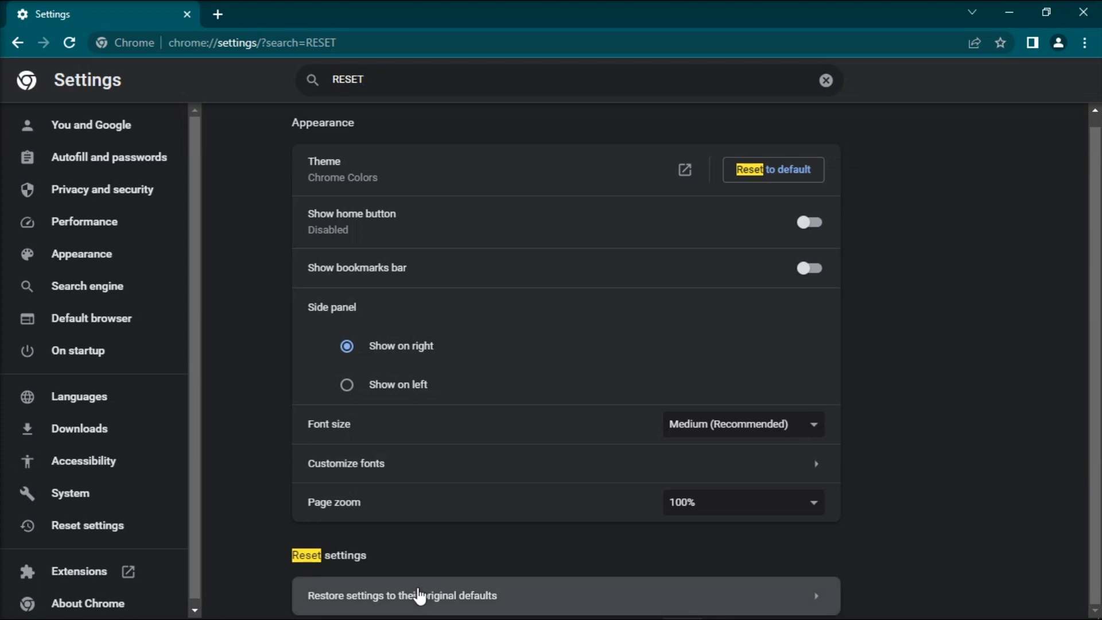
left_click(403, 595)
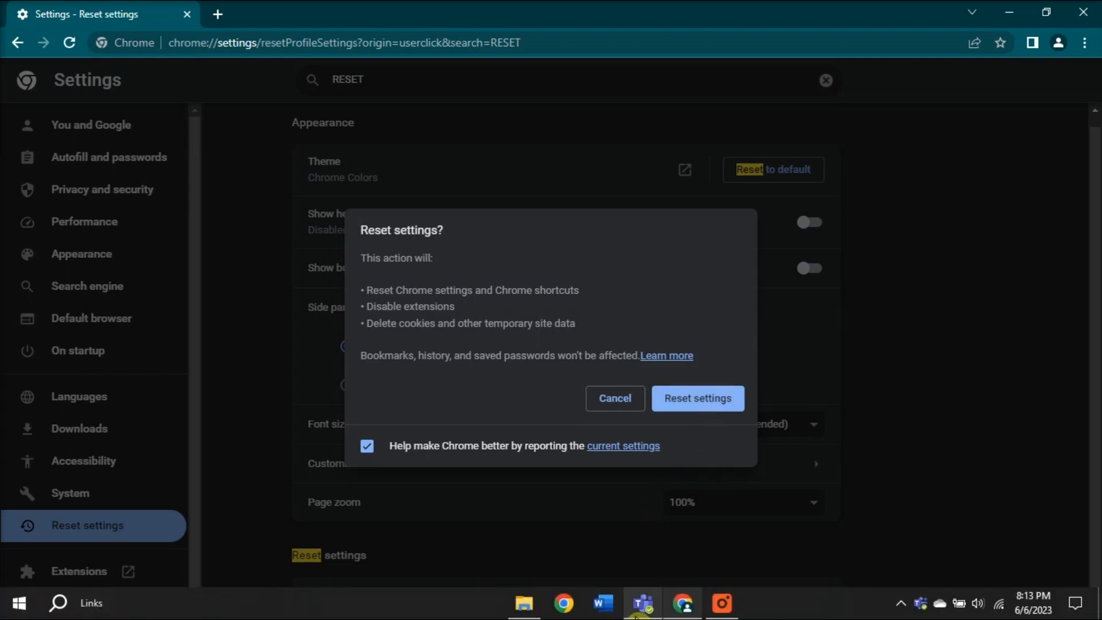
left_click(640, 603)
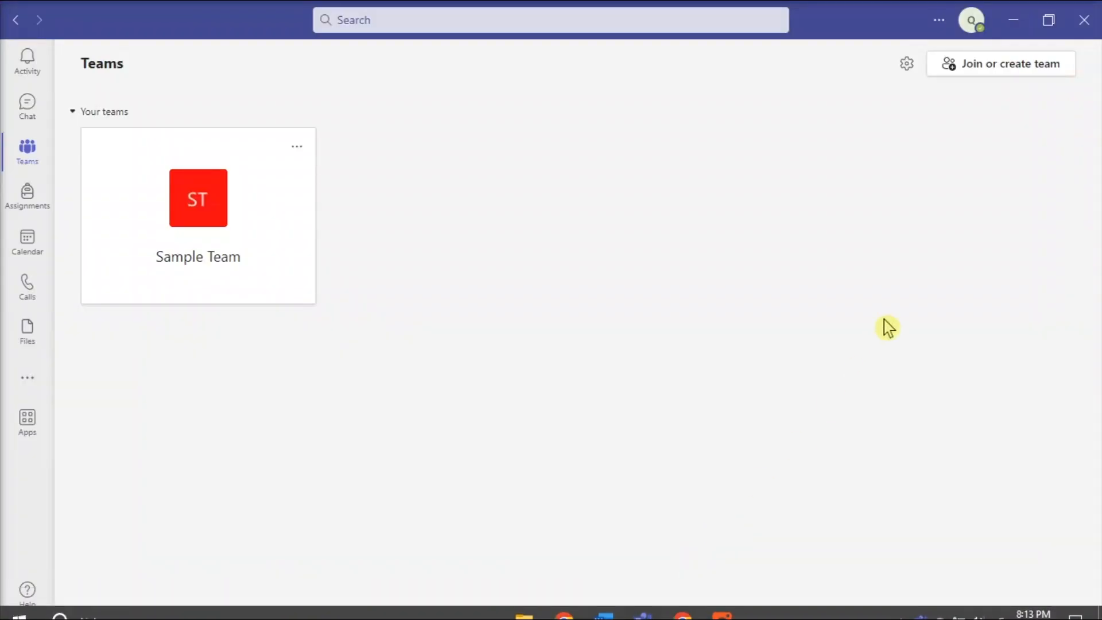